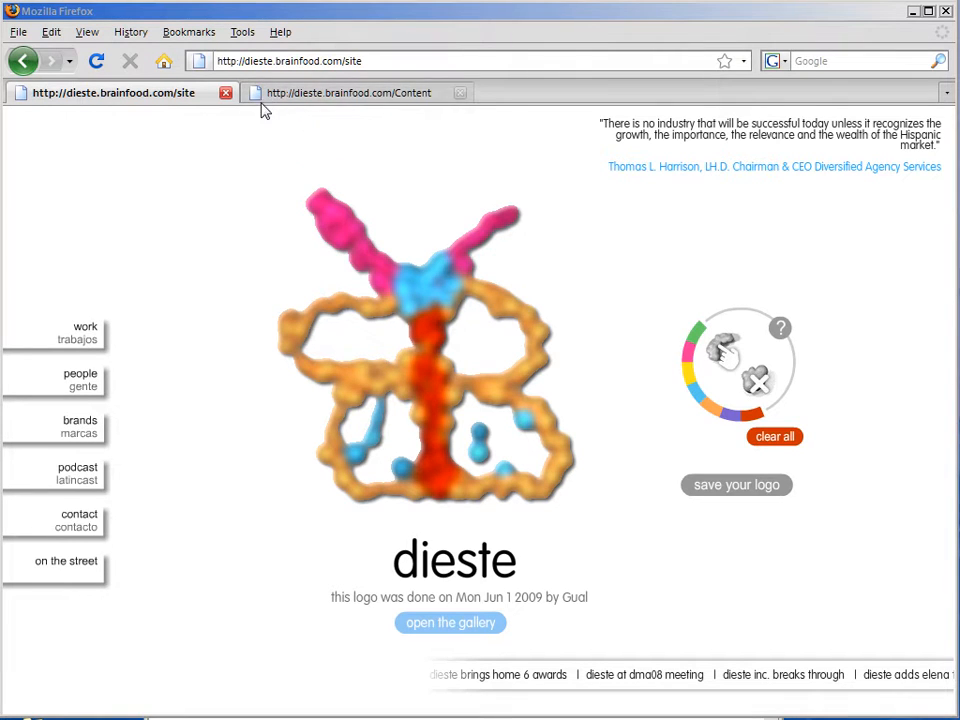
Step: View the Content section table listing Brands, Contact, OutOnTheStreet, People and PodCast
{"action": "left_click", "coordinate": [348, 92]}
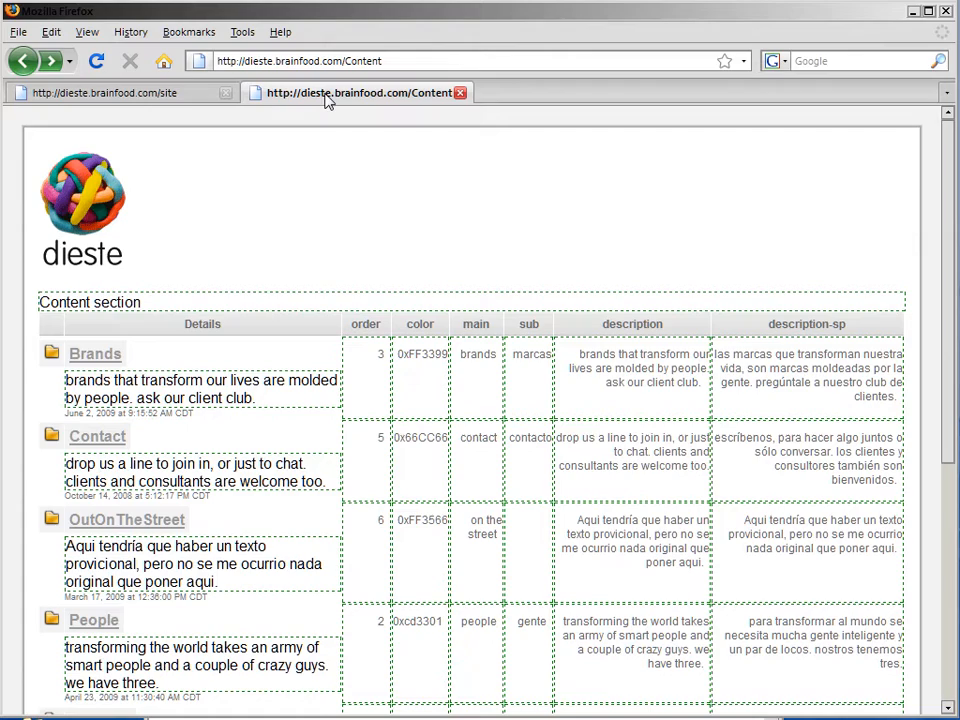
{"action": "mouse_move", "coordinate": [272, 520]}
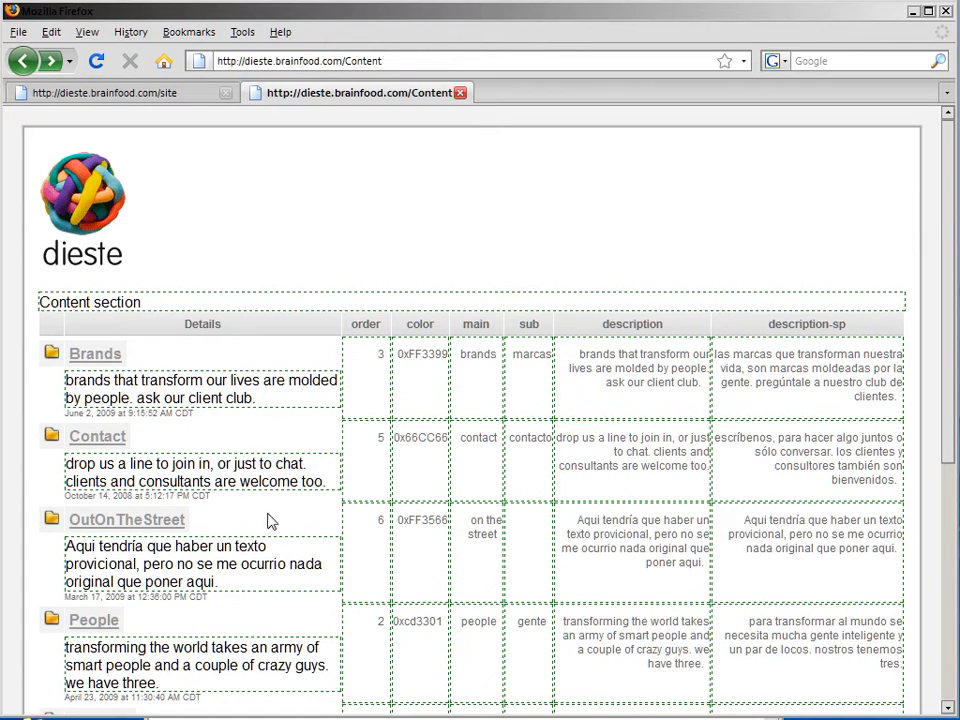
{"action": "scroll", "scroll_direction": "down", "scroll_amount": 3}
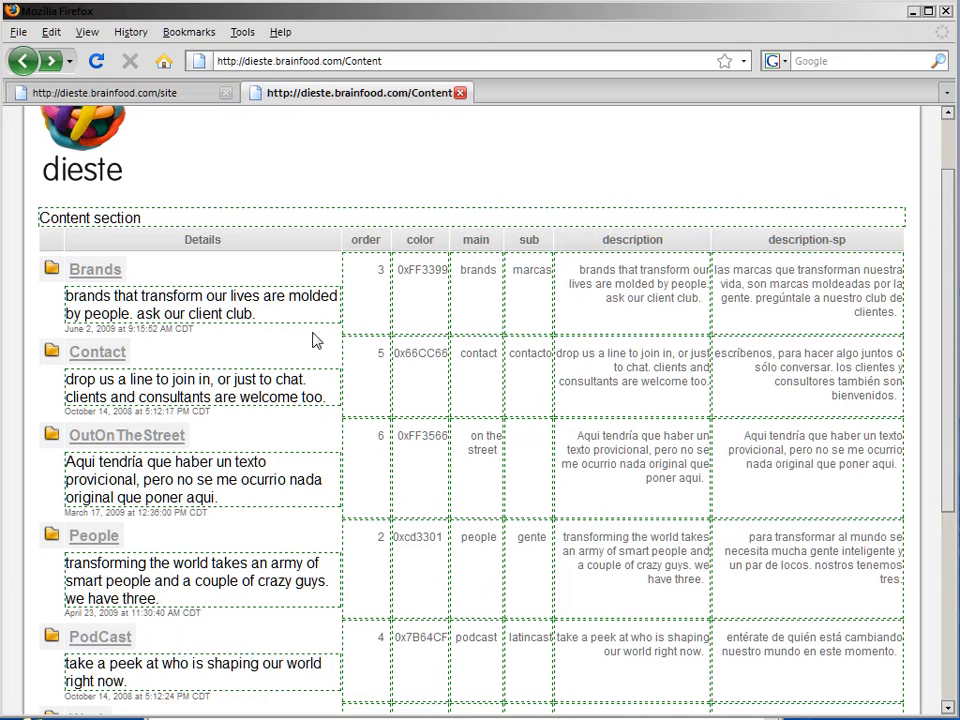
{"action": "mouse_move", "coordinate": [208, 614]}
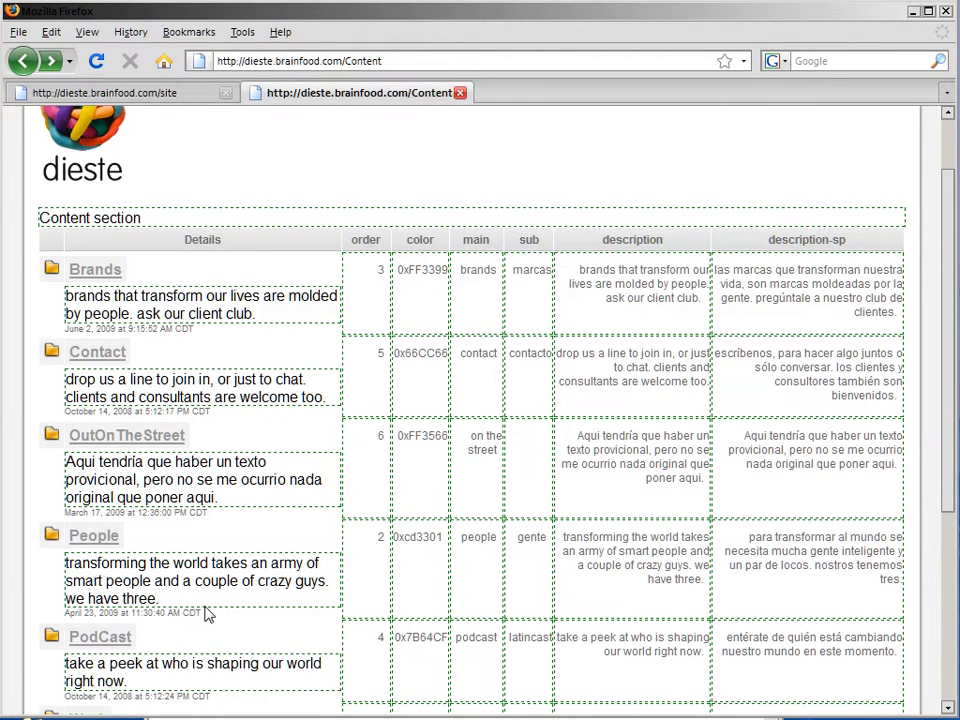
{"action": "mouse_move", "coordinate": [196, 292]}
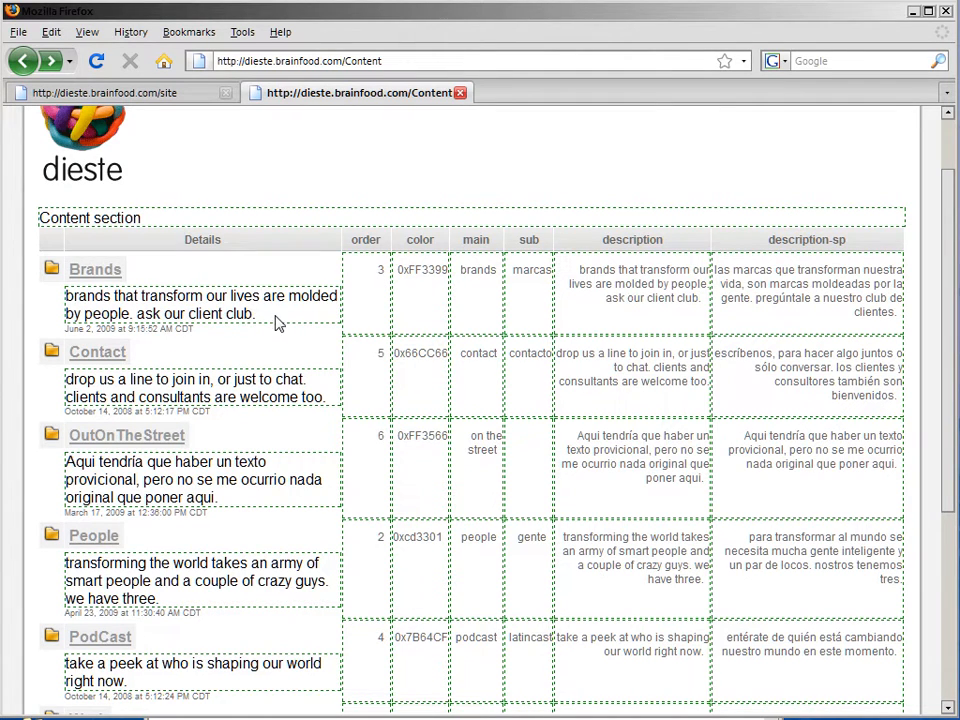
{"action": "mouse_move", "coordinate": [118, 324]}
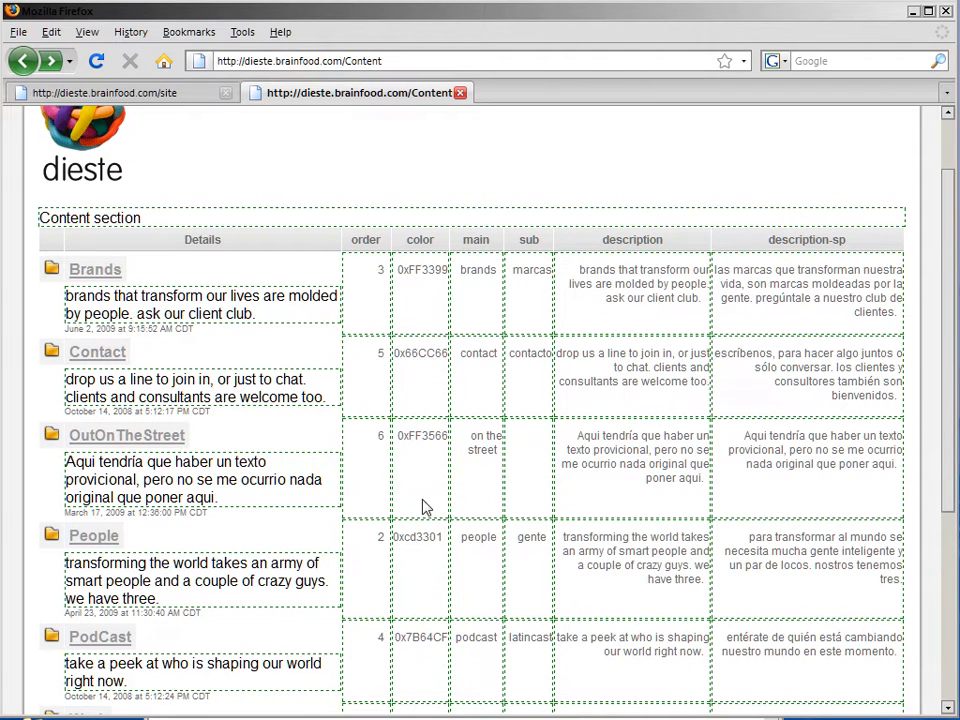
{"action": "mouse_move", "coordinate": [412, 418]}
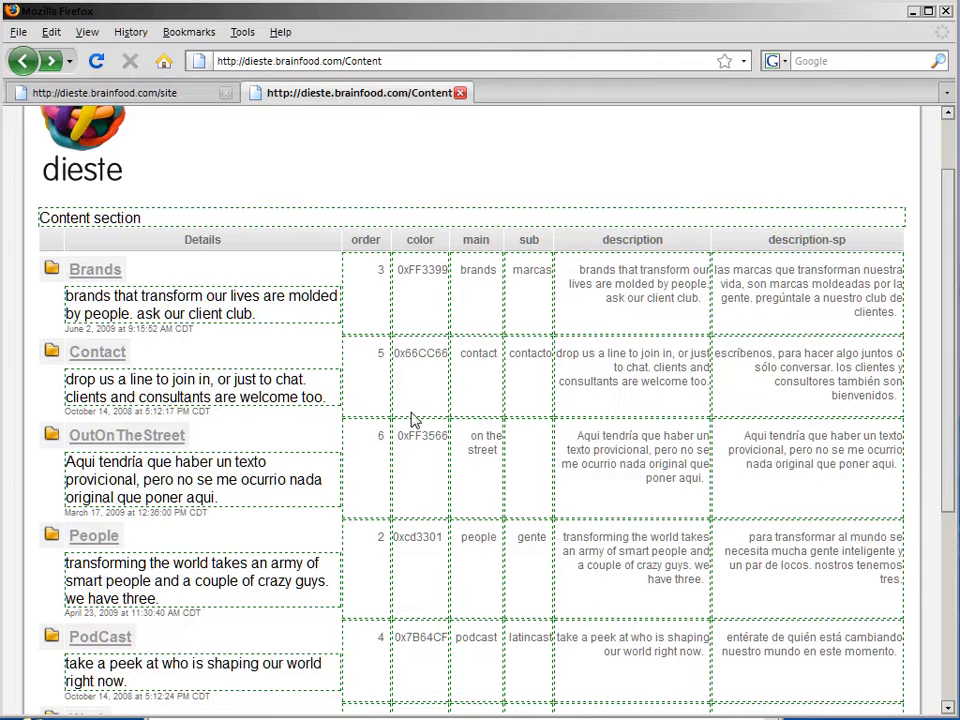
{"action": "mouse_move", "coordinate": [270, 322]}
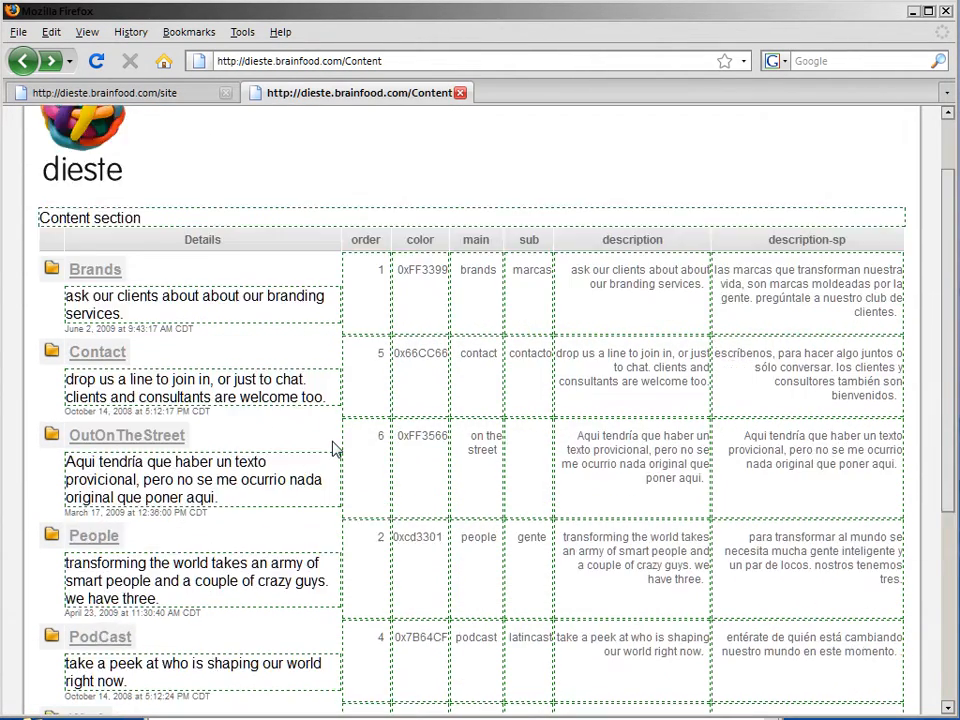
Step: Save Brands with order 1, colour 0x00ff7f and the new branding-services description, then return to the live site
{"action": "scroll", "scroll_direction": "down", "scroll_amount": 3}
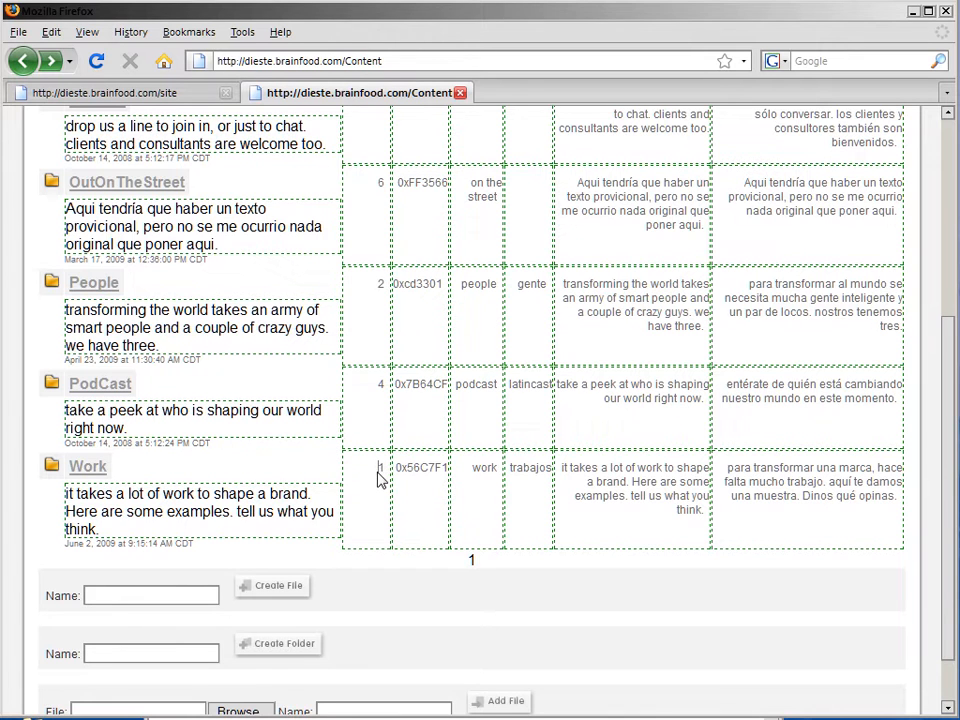
{"action": "mouse_move", "coordinate": [380, 472]}
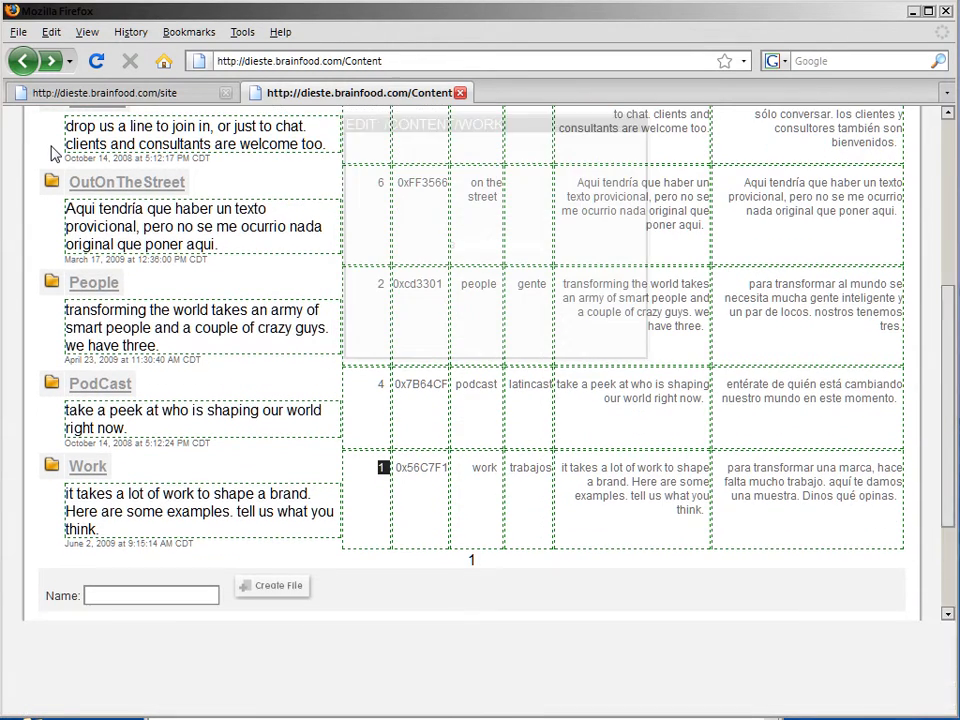
{"action": "scroll", "scroll_direction": "up", "scroll_amount": 3}
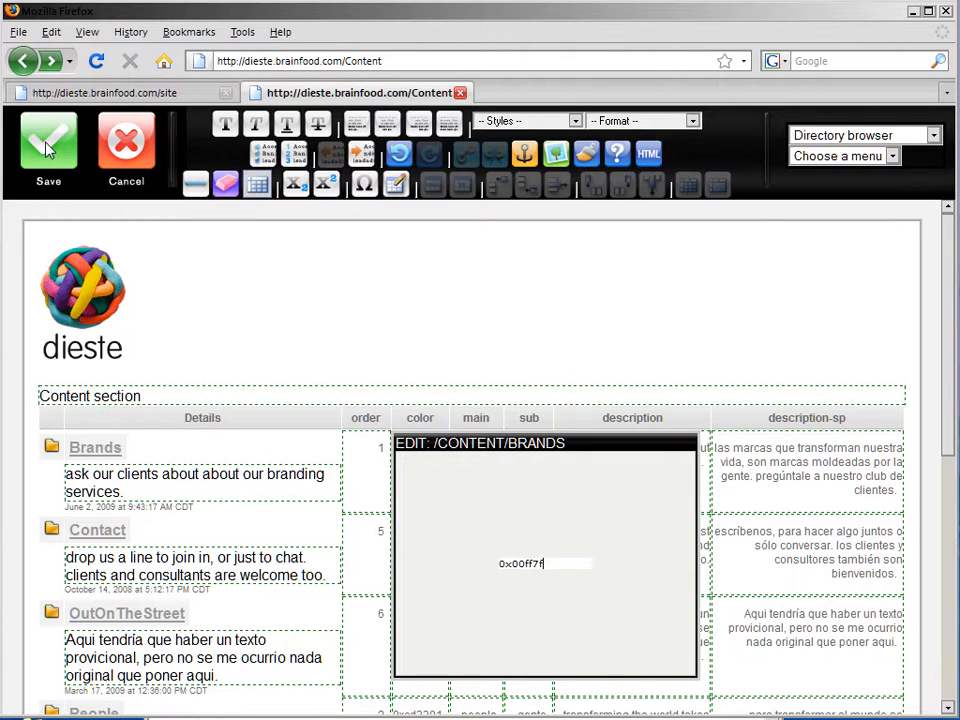
{"action": "left_click", "coordinate": [48, 144]}
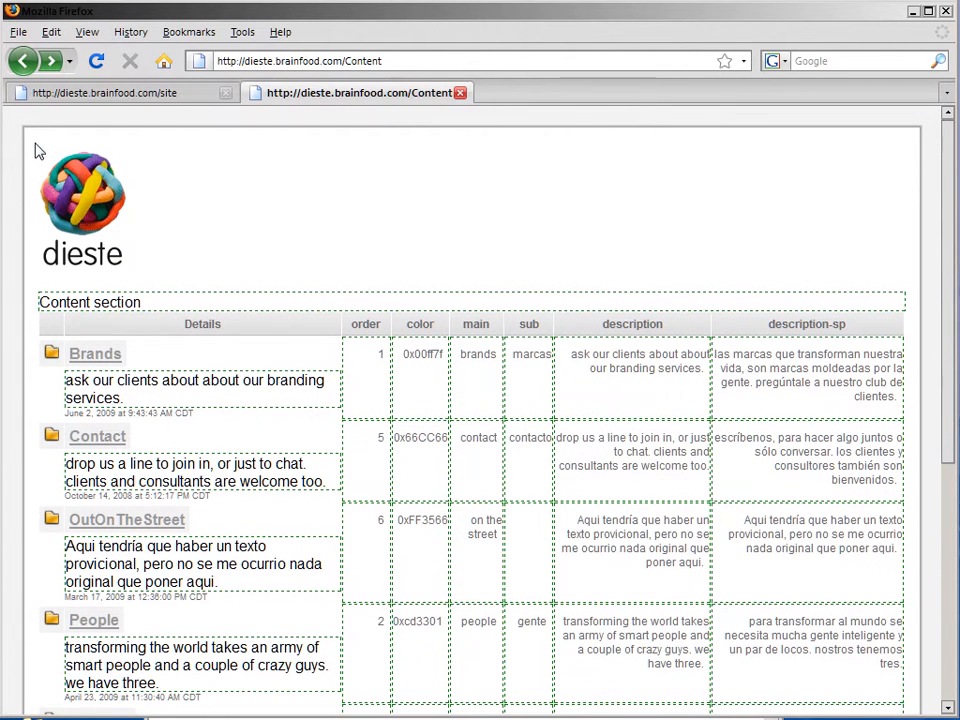
{"action": "left_click", "coordinate": [110, 92]}
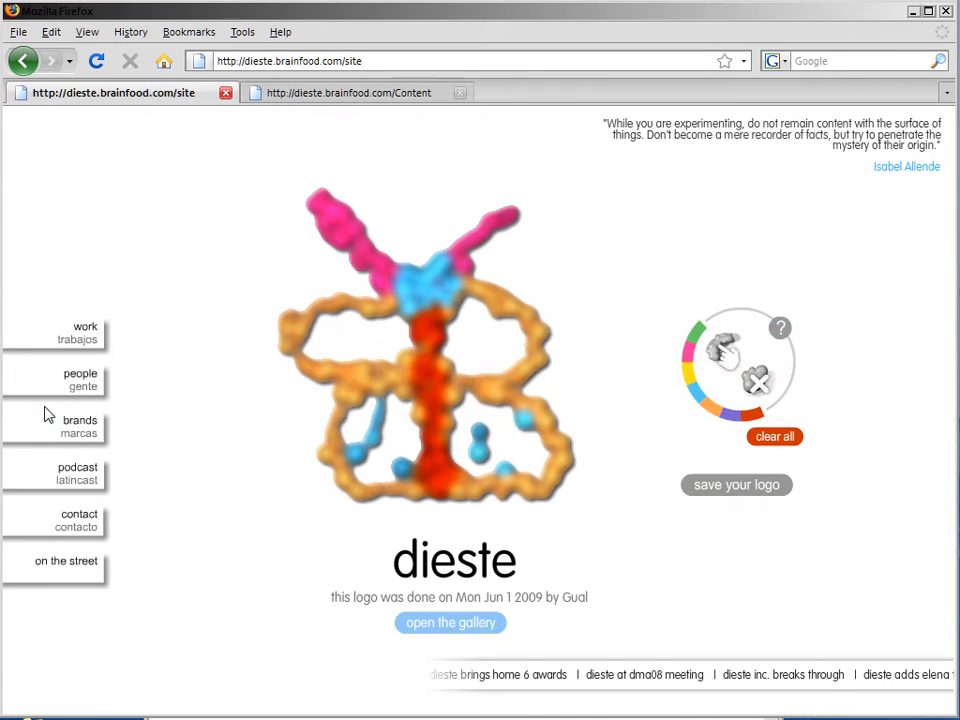
Step: Reload the live dieste site so Brands heads the menu and Work expands
{"action": "left_click", "coordinate": [96, 60]}
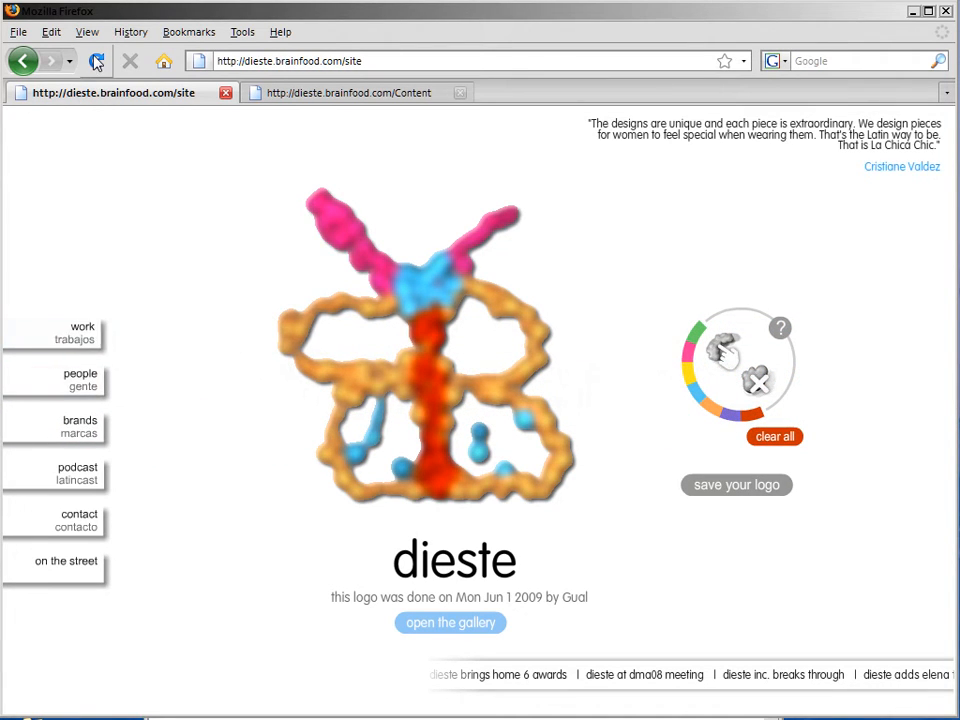
{"action": "left_click", "coordinate": [96, 60]}
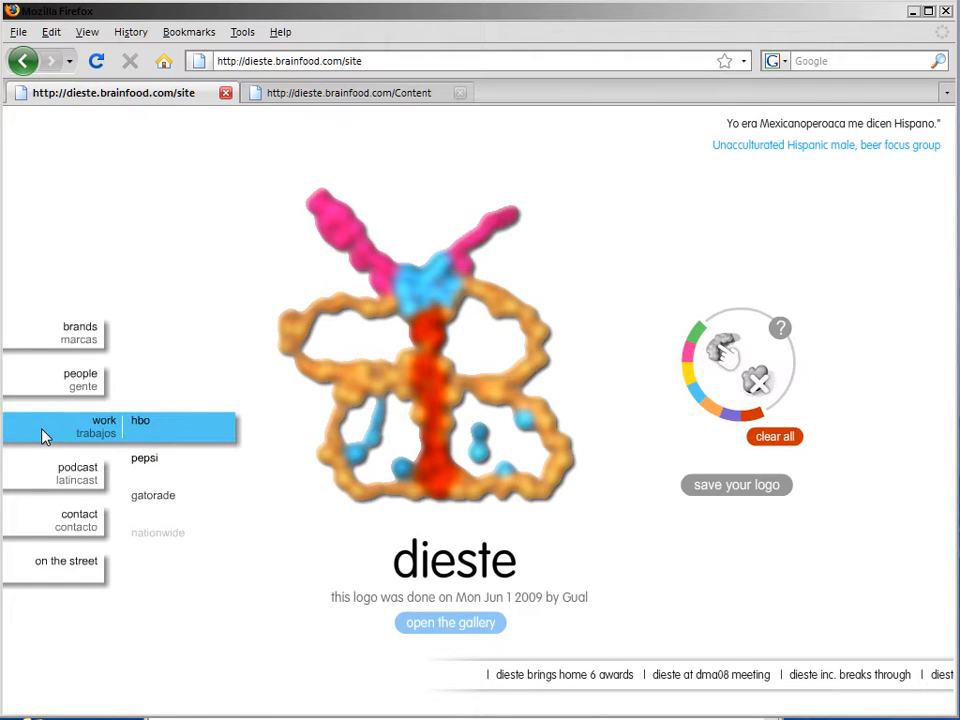
{"action": "mouse_move", "coordinate": [152, 498]}
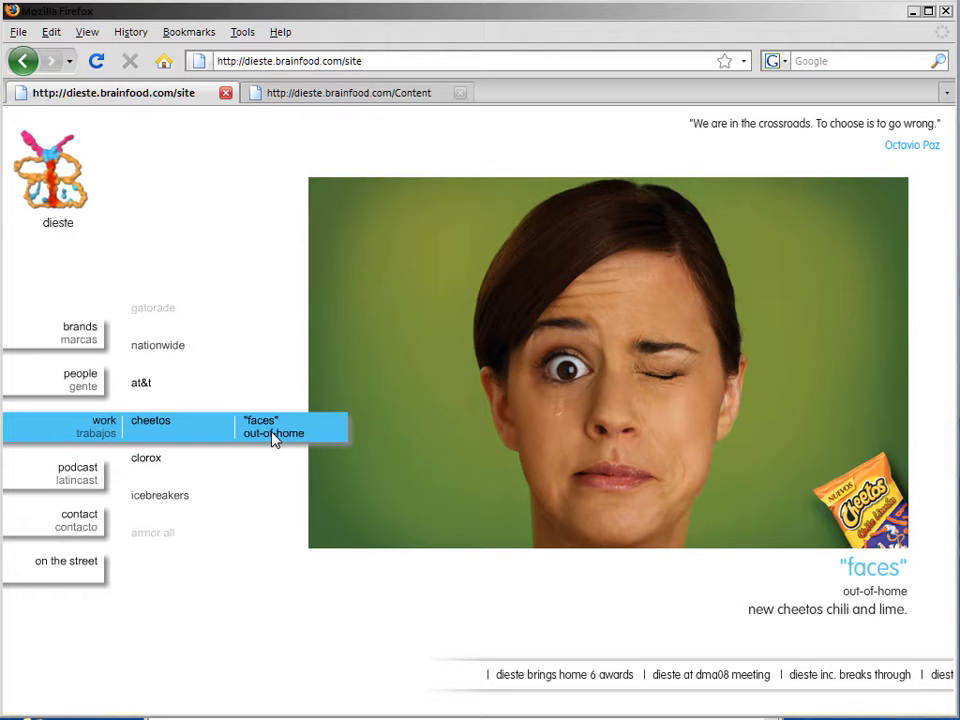
{"action": "mouse_move", "coordinate": [334, 114]}
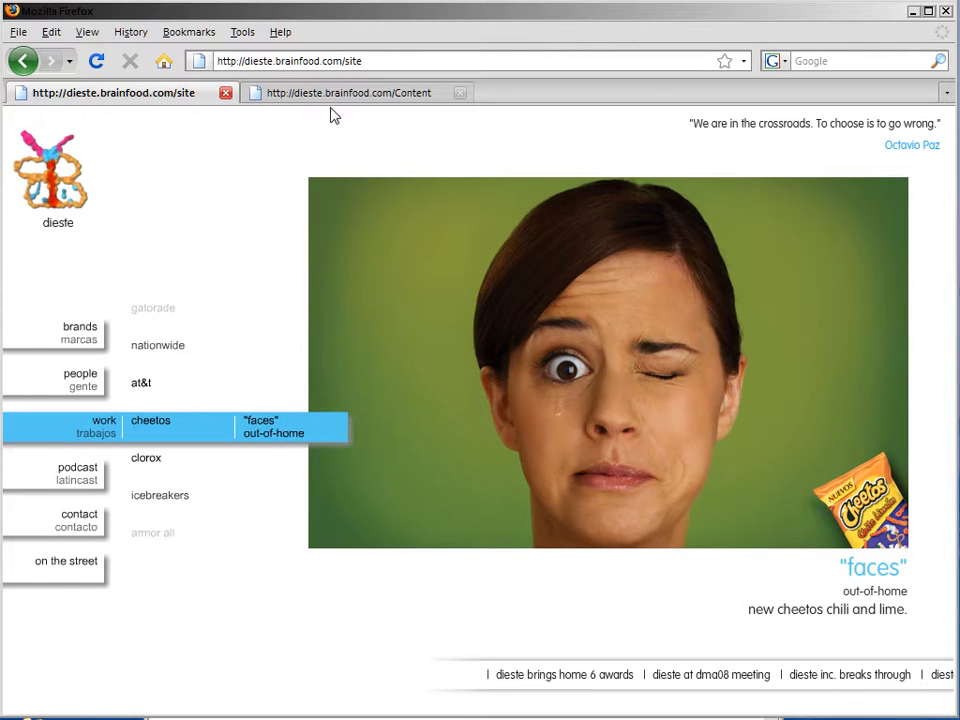
Step: Navigate the CMS content listing into the Cheetos folder under Work
{"action": "left_click", "coordinate": [348, 92]}
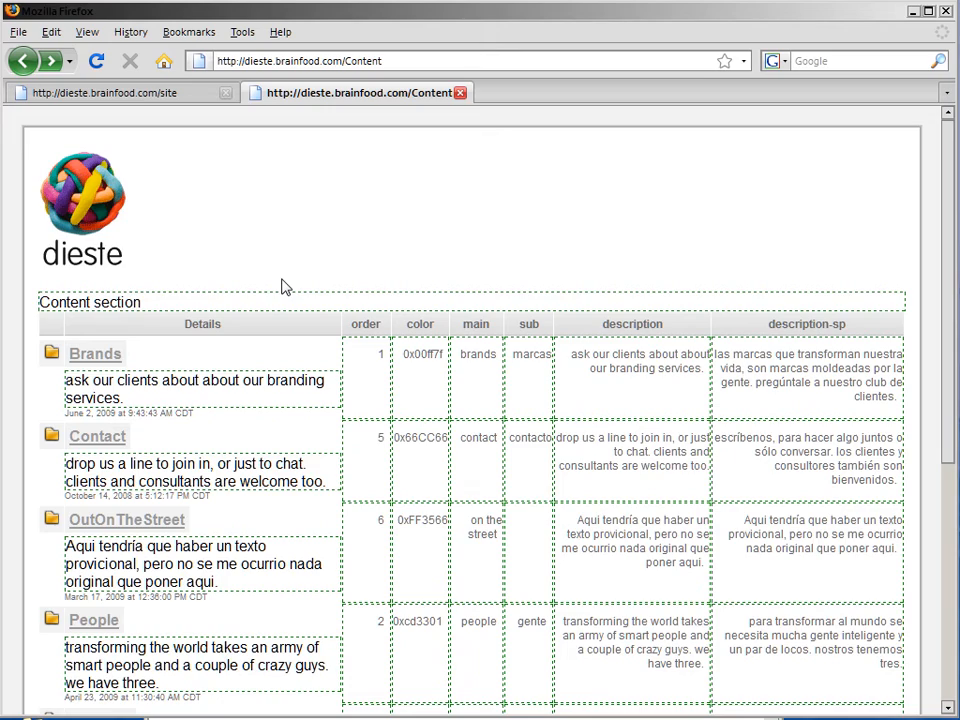
{"action": "scroll", "scroll_direction": "down", "scroll_amount": 3}
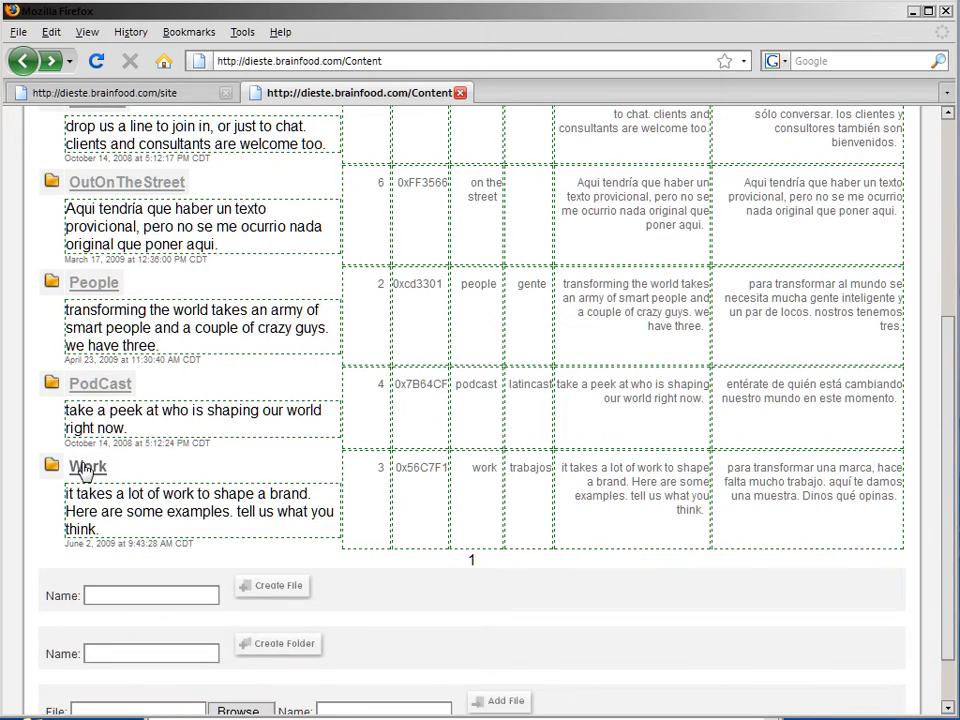
{"action": "left_click", "coordinate": [88, 468]}
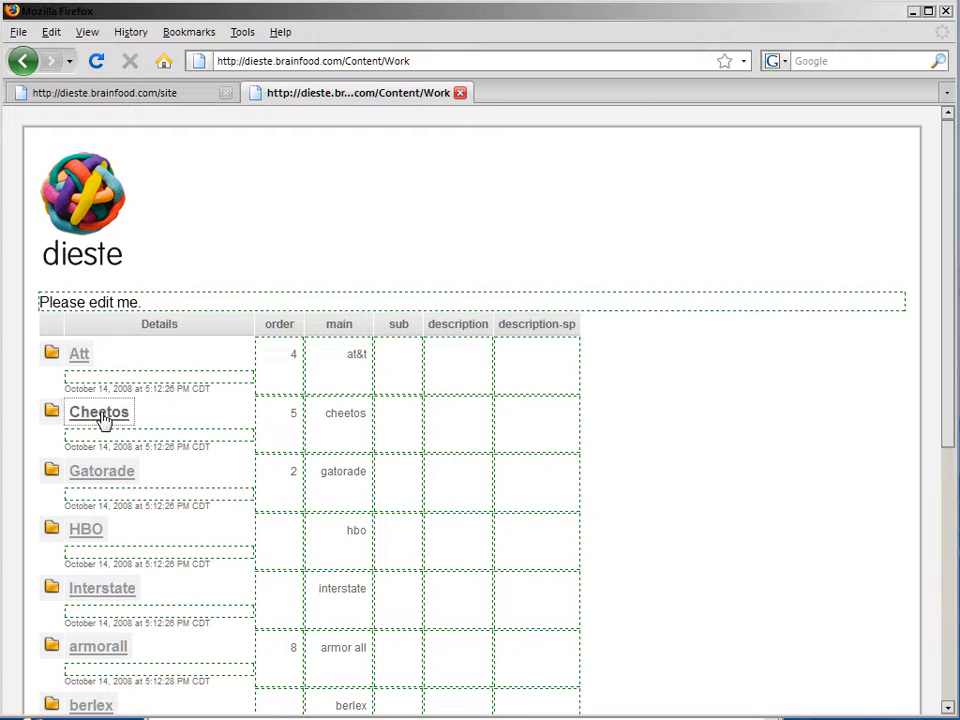
{"action": "left_click", "coordinate": [98, 412]}
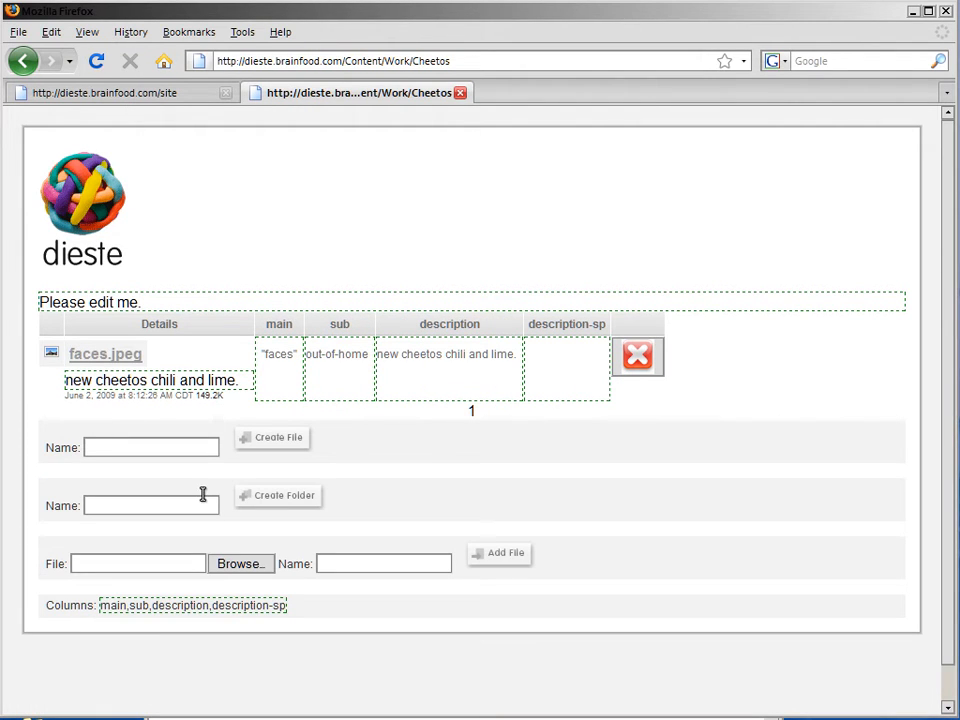
Step: Upload the chosen cheetos image as a second picture named faces2.jpeg
{"action": "left_click", "coordinate": [240, 564]}
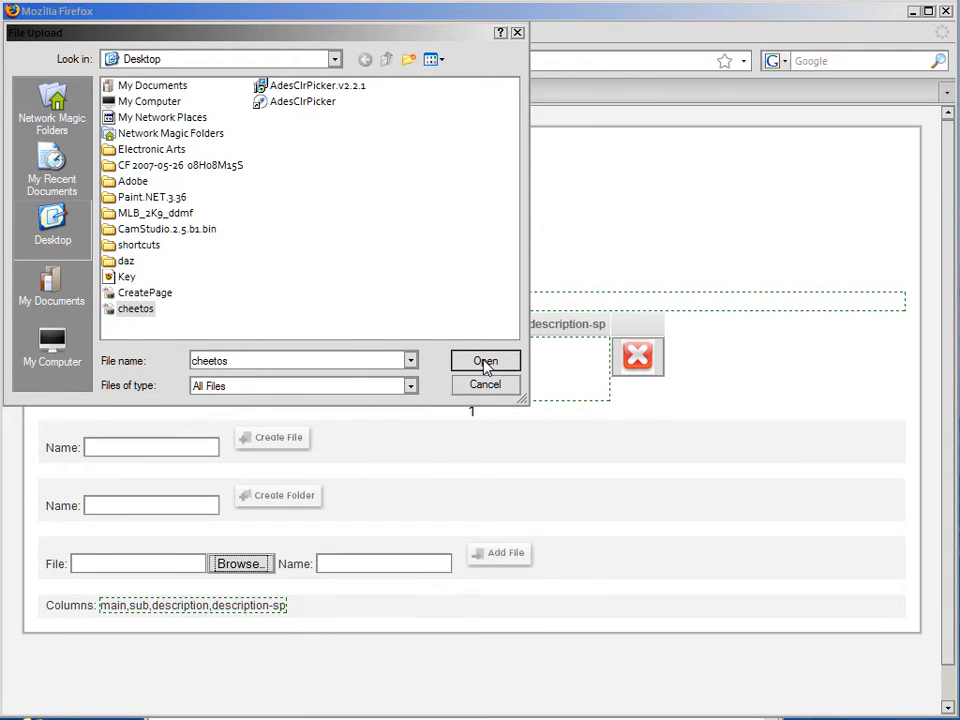
{"action": "left_click", "coordinate": [486, 360]}
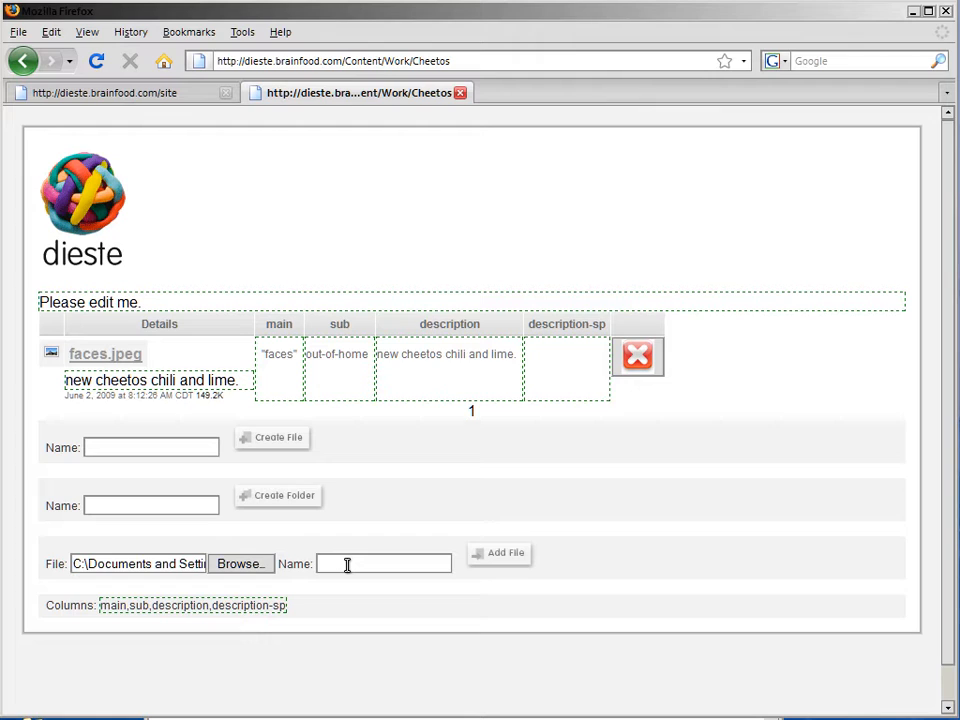
{"action": "type", "text": "faces2.j"}
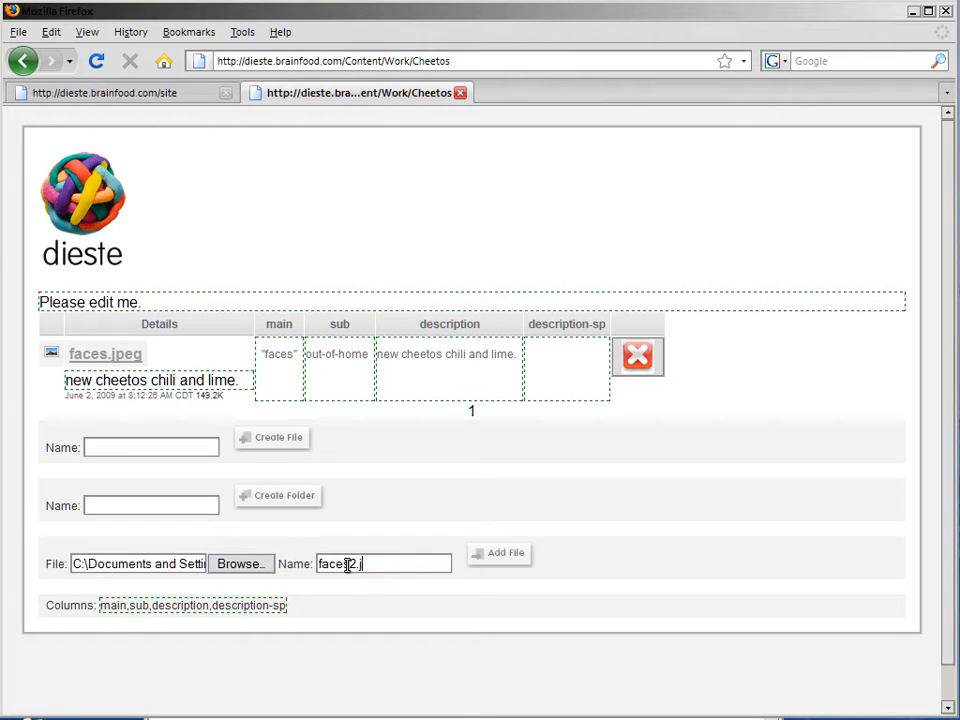
{"action": "left_click", "coordinate": [504, 552]}
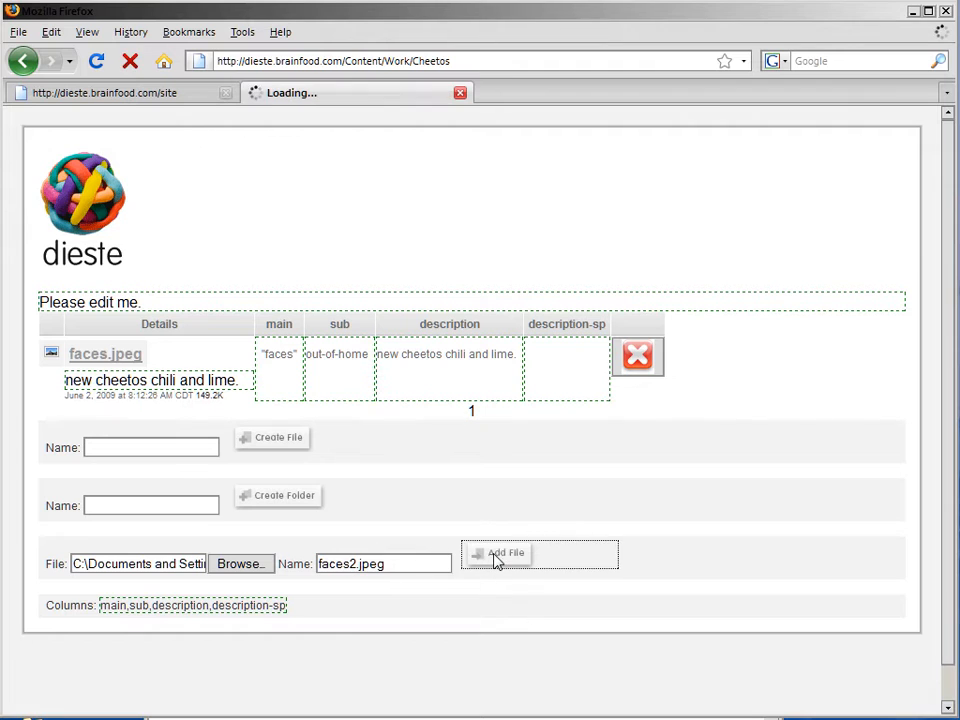
{"action": "left_click", "coordinate": [506, 552]}
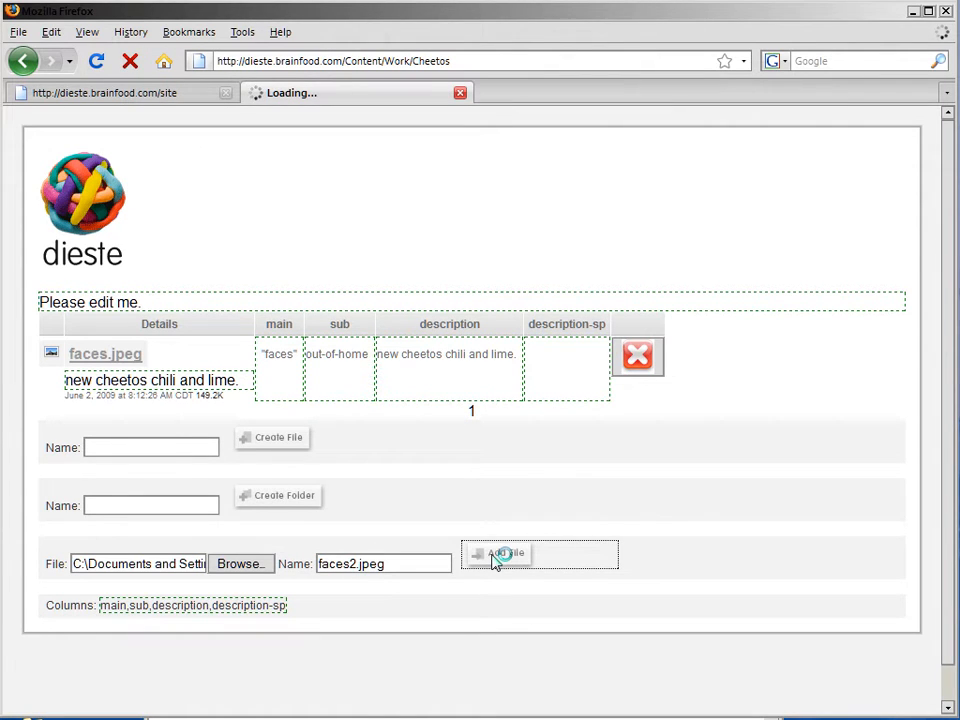
{"action": "left_click", "coordinate": [504, 554]}
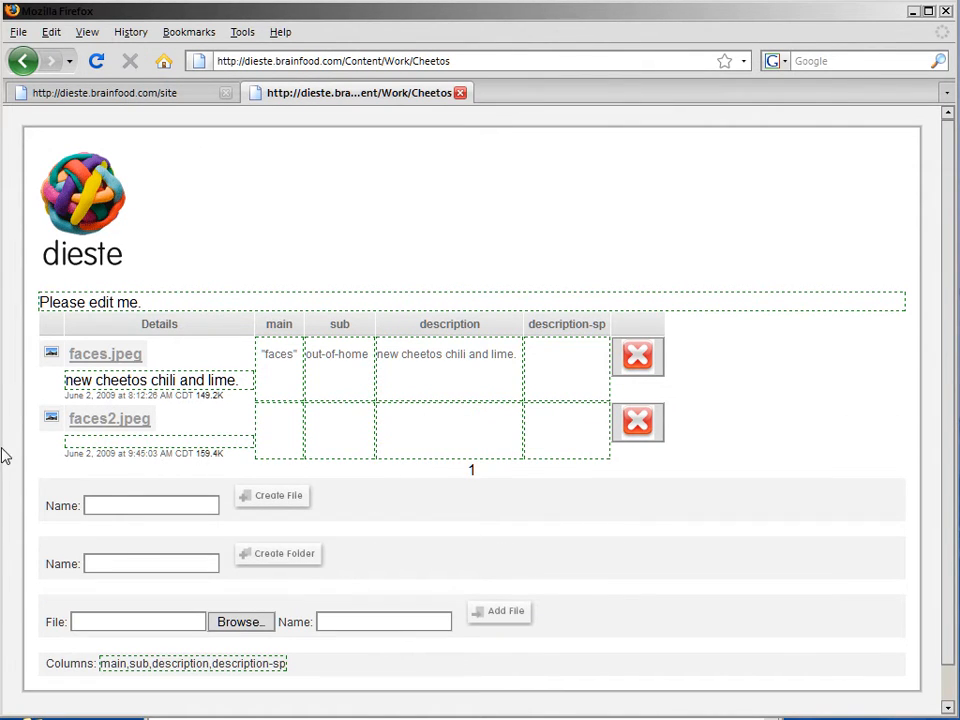
{"action": "mouse_move", "coordinate": [164, 448]}
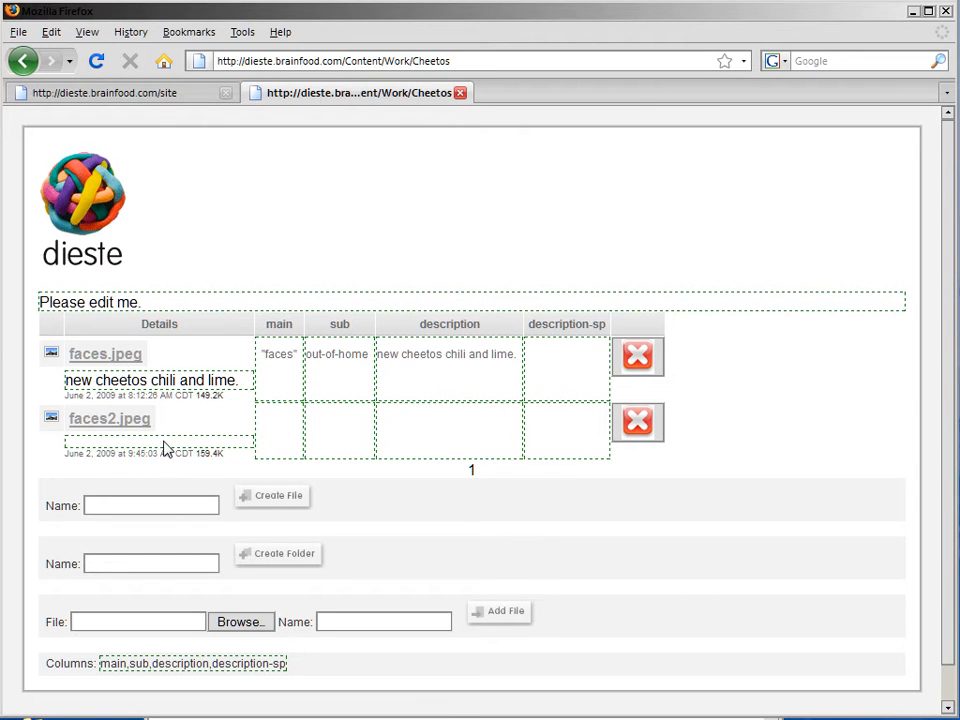
Step: Give faces2.jpeg main 'faces2', sub out-of-home and description 'more cheetos chili and lime', and save
{"action": "left_click", "coordinate": [108, 418]}
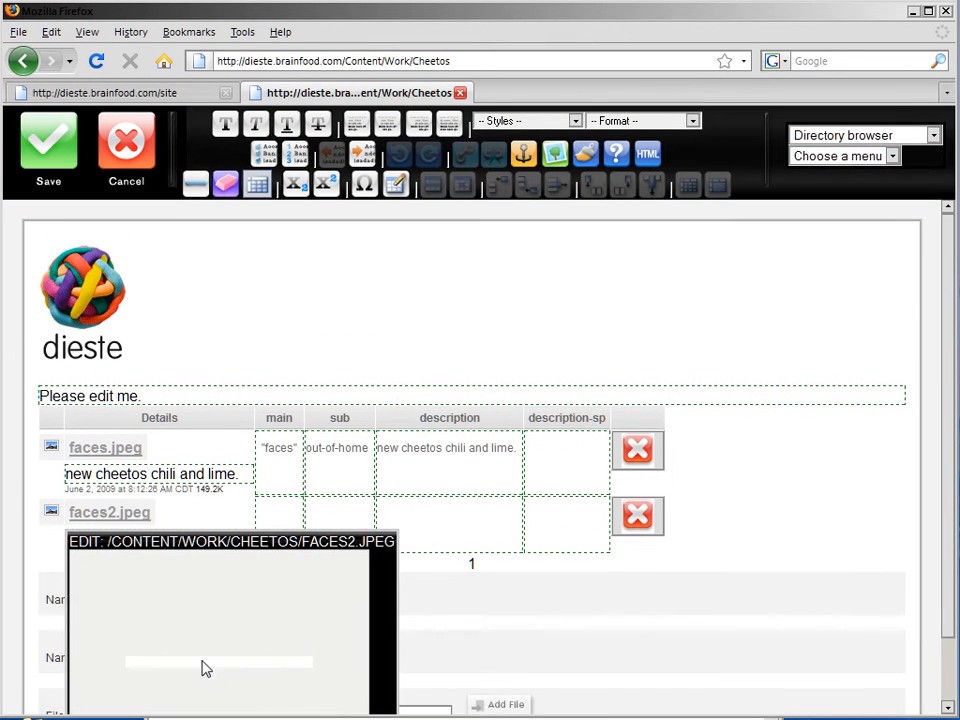
{"action": "type", "text": "m"}
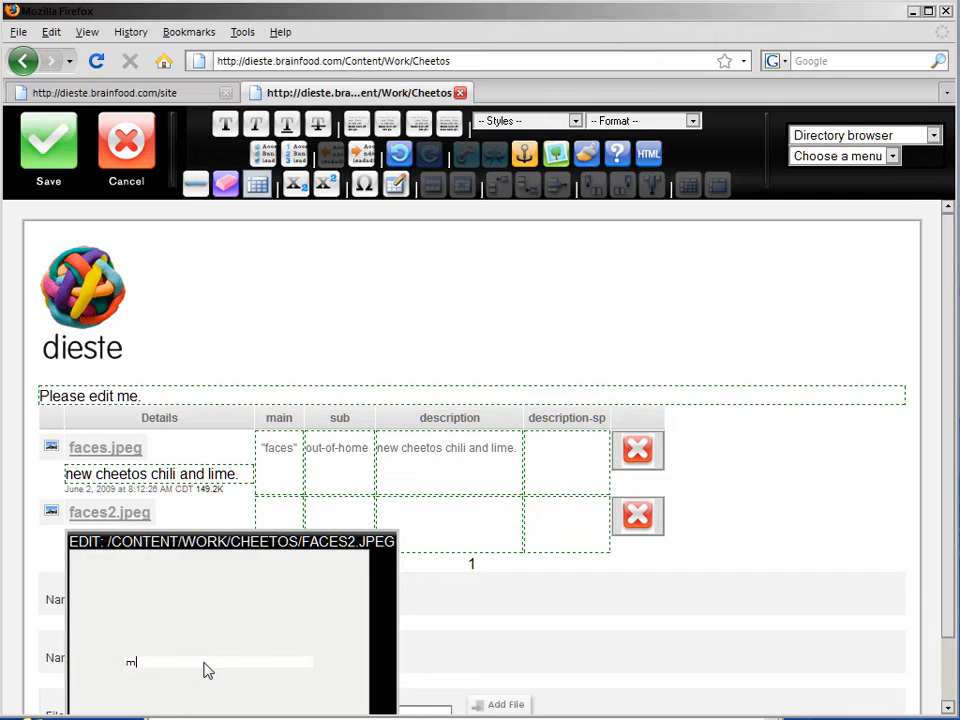
{"action": "type", "text": "ore cheetos"}
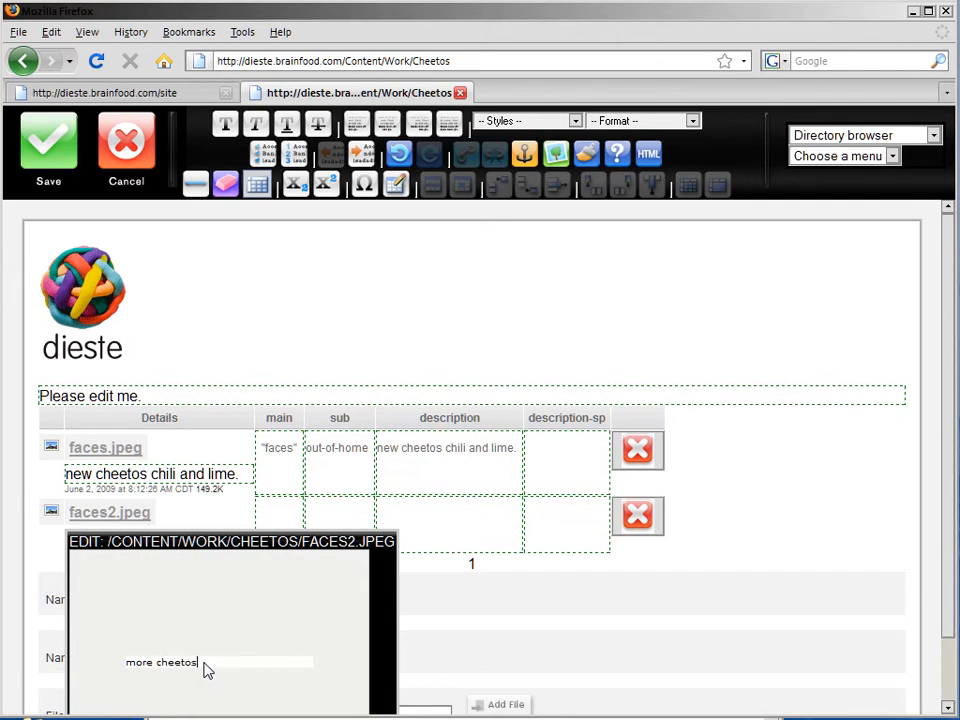
{"action": "type", "text": "chili and lime."}
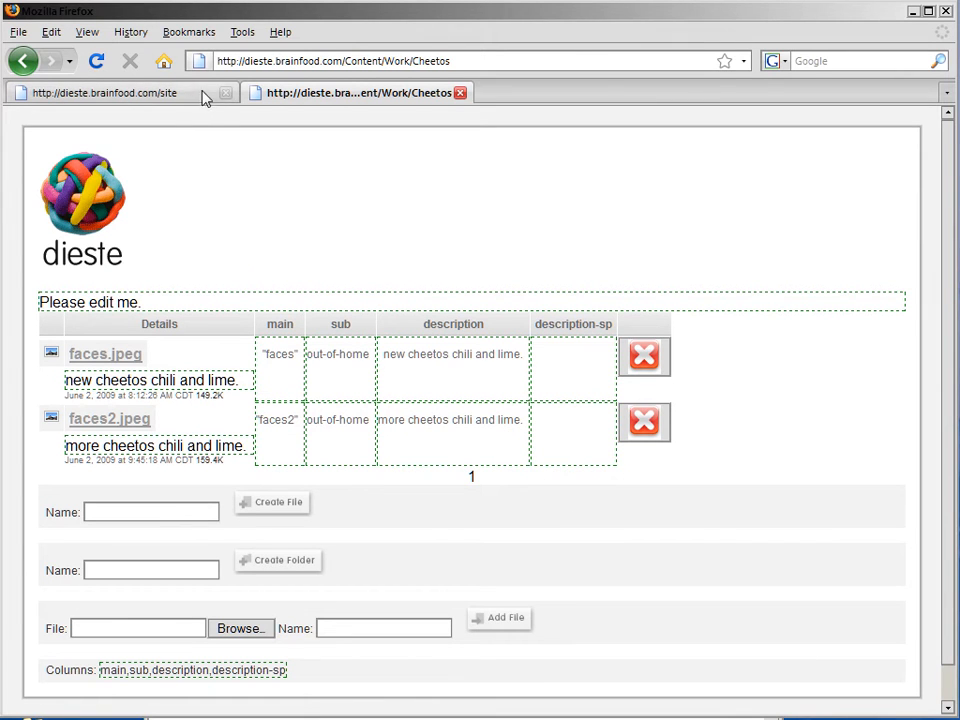
Step: Reload the live site, skip the intro and show the new faces2 picture under work > cheetos
{"action": "left_click", "coordinate": [104, 92]}
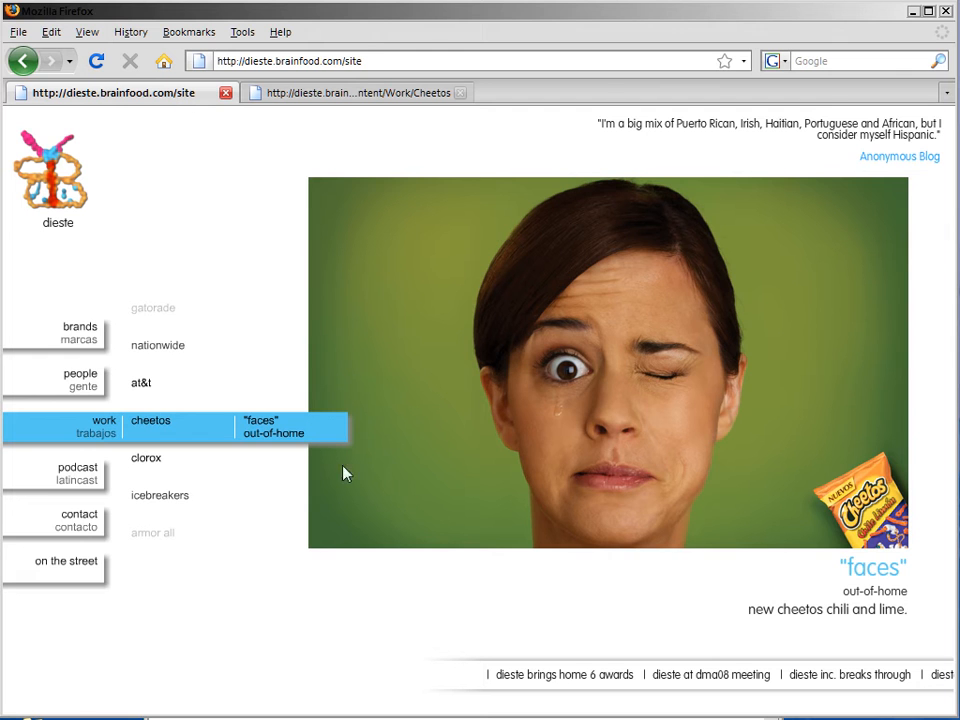
{"action": "left_click", "coordinate": [96, 60]}
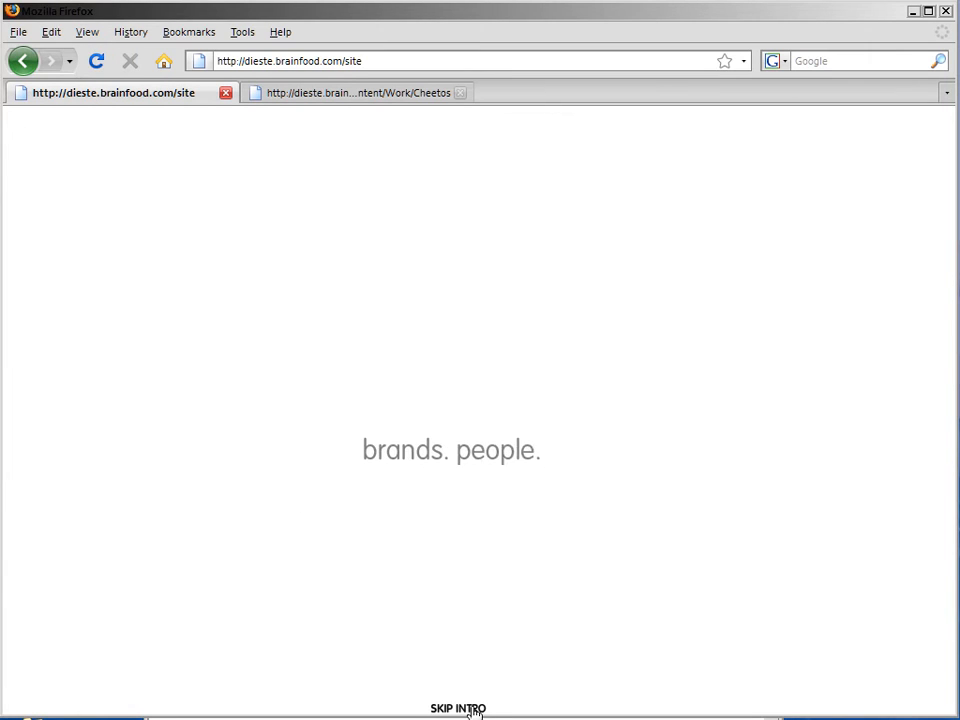
{"action": "left_click", "coordinate": [456, 708]}
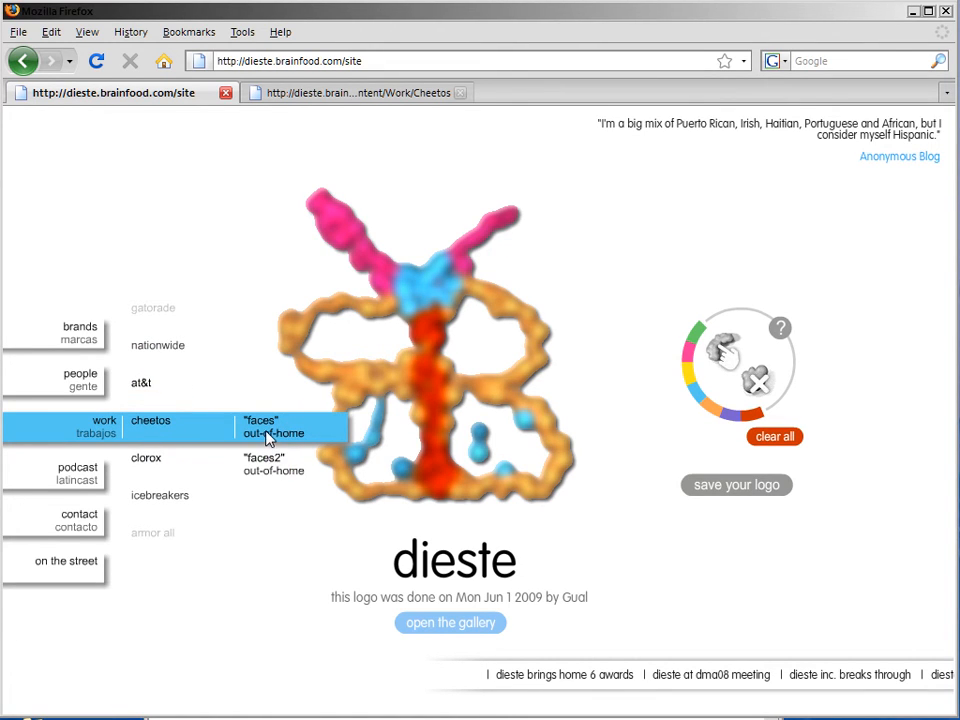
{"action": "left_click", "coordinate": [272, 428]}
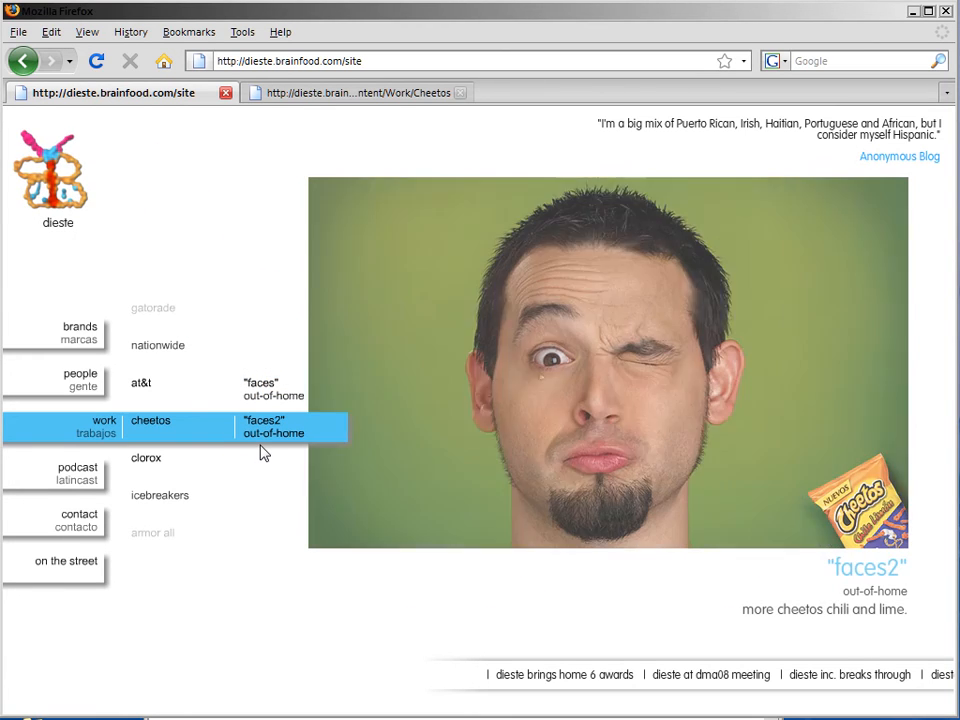